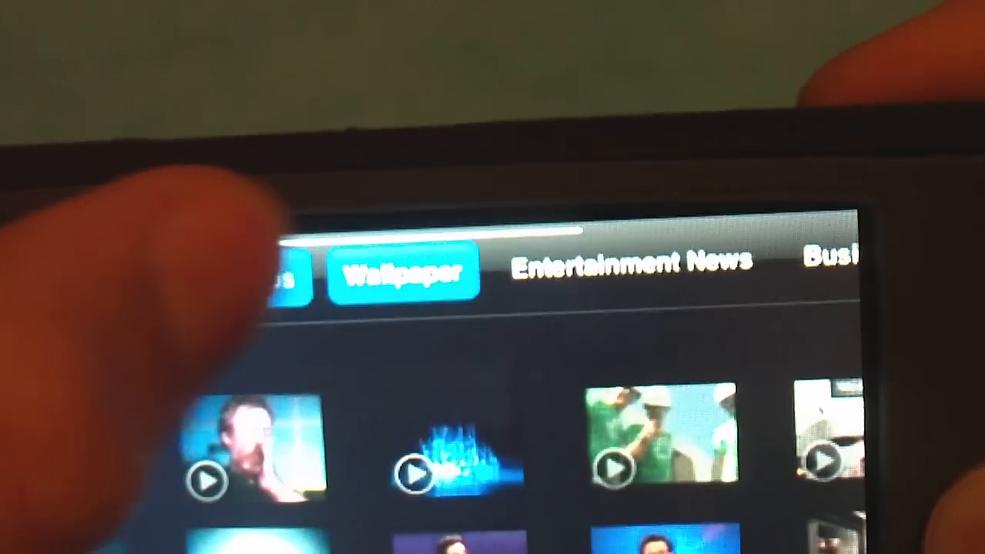
# Step: Swipe left across the video wall to browse channels like Wallpaper and Entertainment News
pyautogui.hscroll(-3)
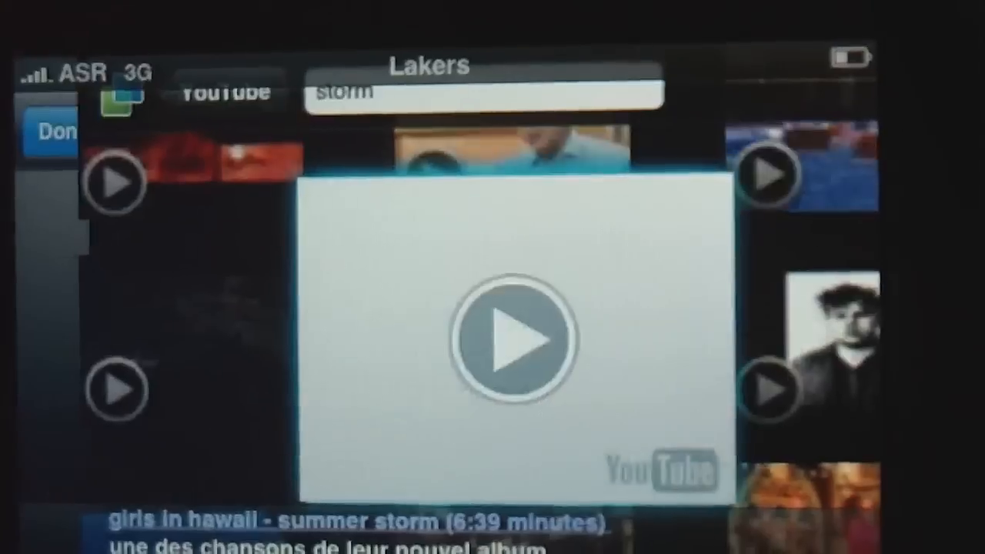
# Step: Play the Girls in Hawaii "Summer Storm" video from the YouTube results
pyautogui.click(504, 339)
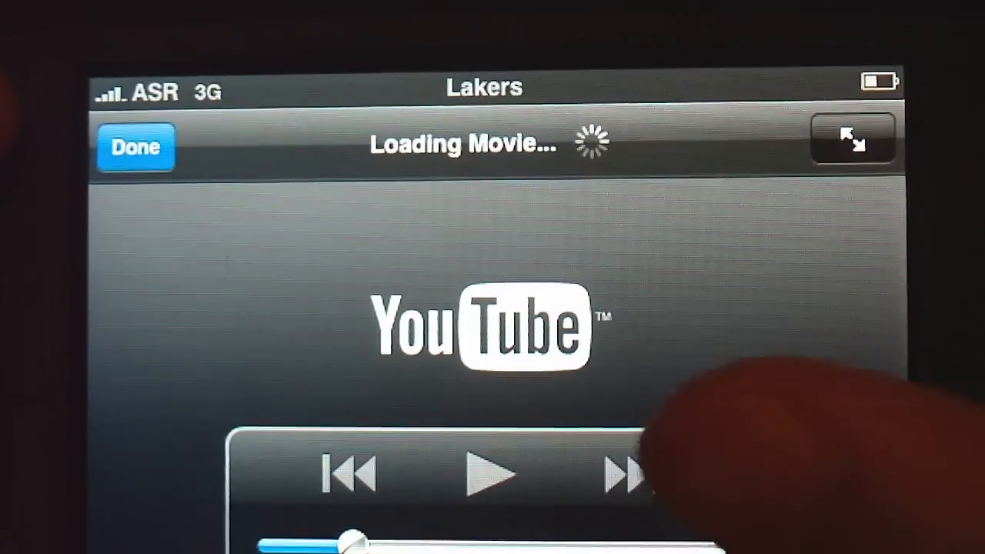